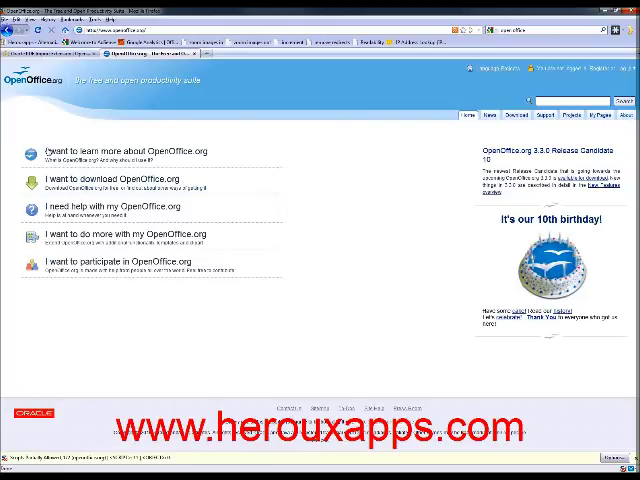
mouse_move(316, 178)
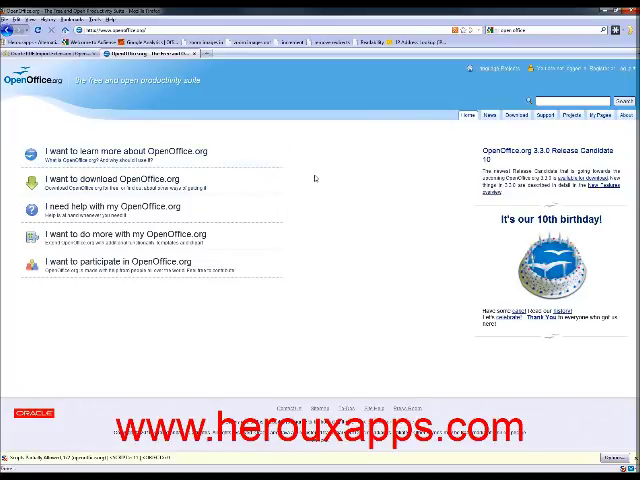
mouse_move(288, 152)
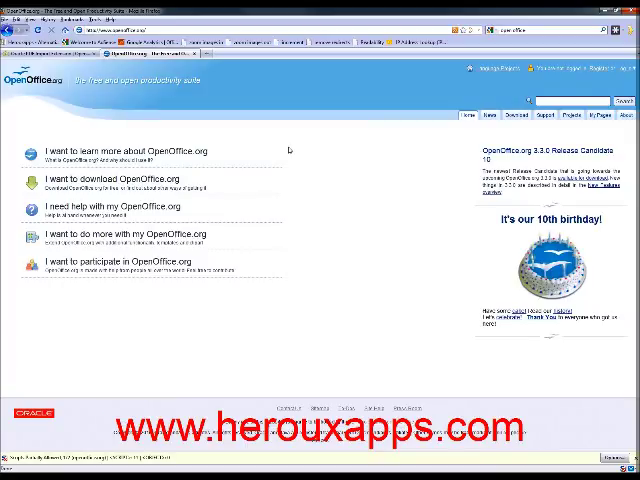
mouse_move(288, 148)
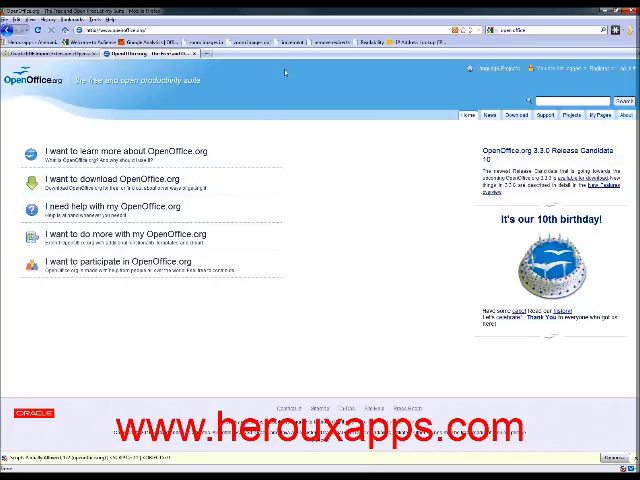
mouse_move(316, 196)
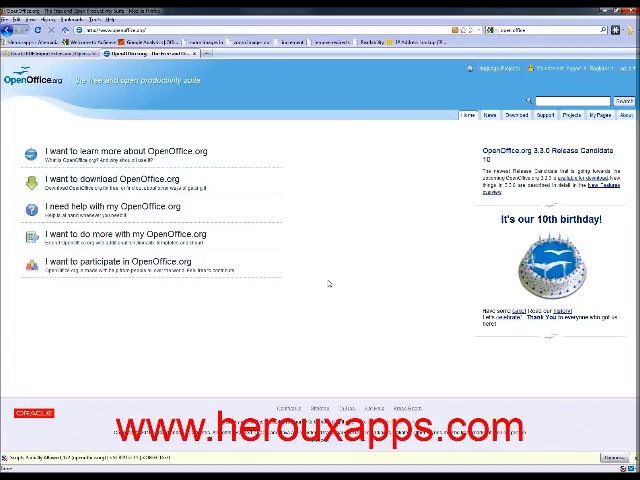
mouse_move(300, 234)
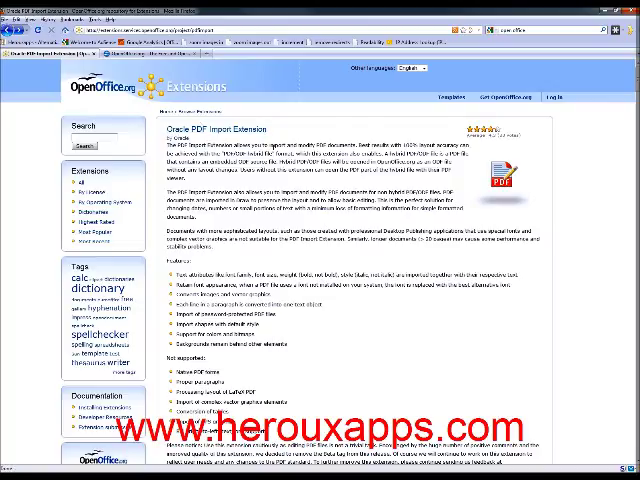
Step: Download the PDF Import extension in Firefox and hand it to OpenOffice
scroll("down", 3)
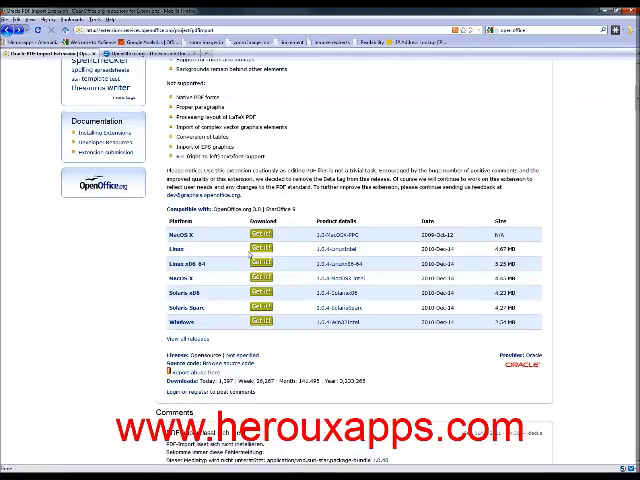
left_click(258, 328)
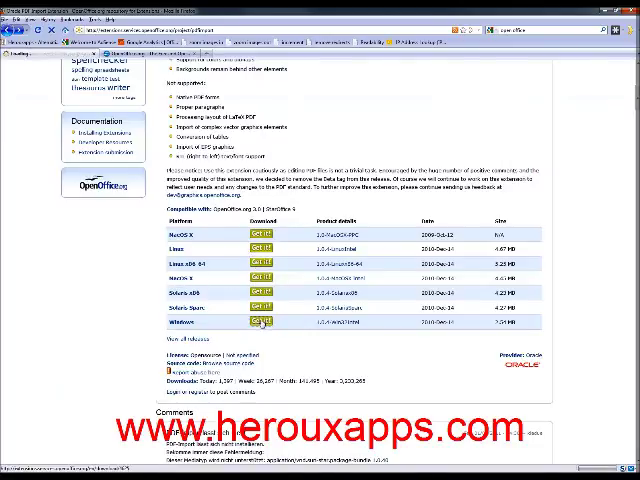
left_click(260, 320)
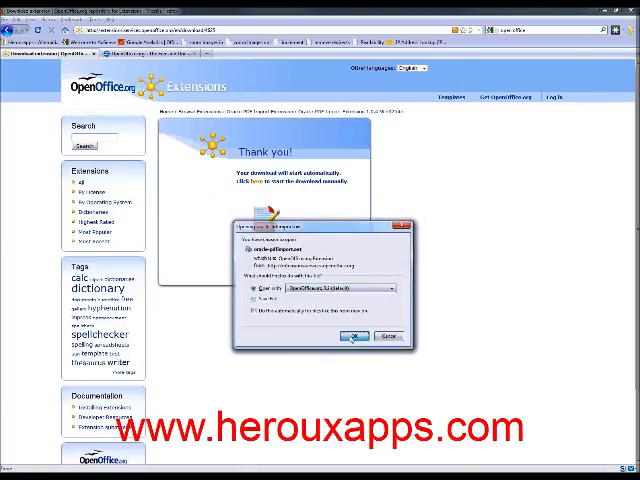
left_click(352, 336)
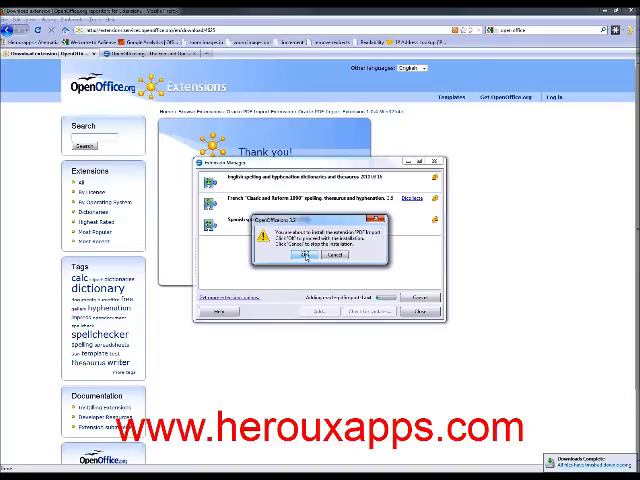
Step: Install the extension in the Extension Manager, accepting its licence, and close the manager
left_click(304, 256)
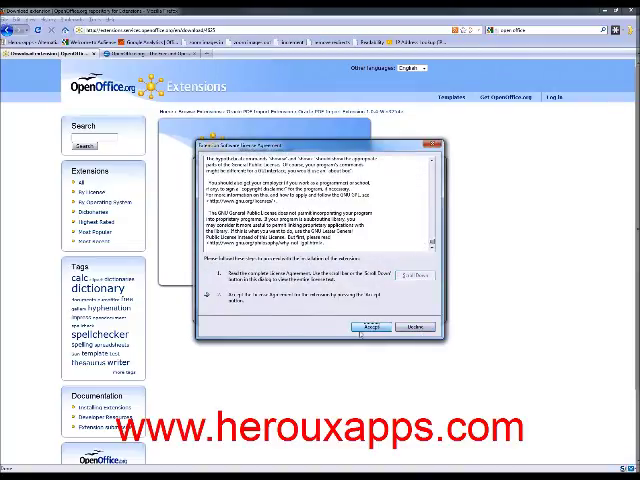
left_click(364, 328)
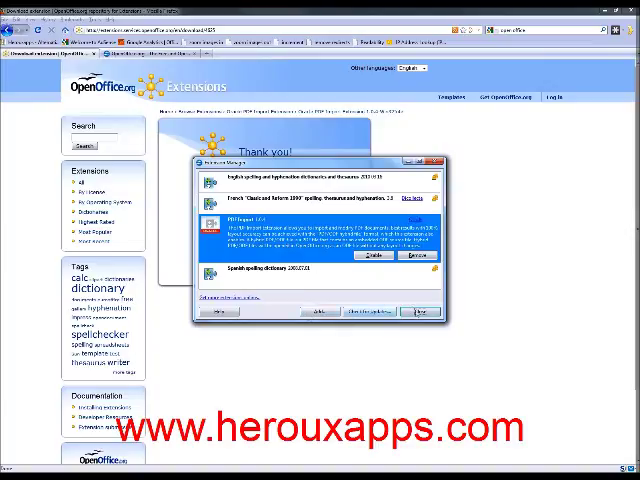
left_click(414, 312)
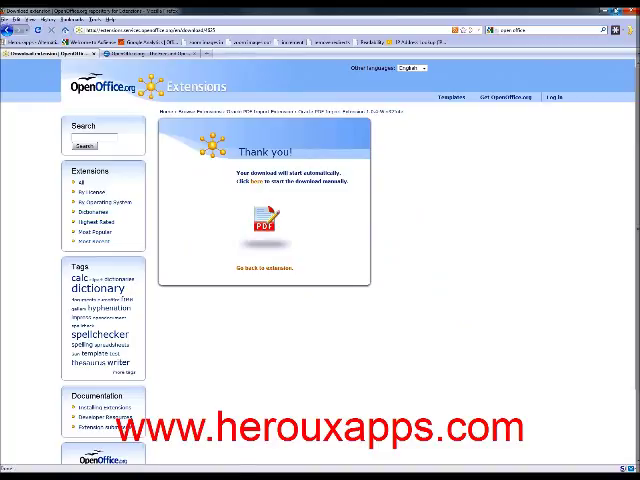
Step: Launch OpenOffice.org Draw and browse the file-open dialog for the web-traffic PDF
left_click(8, 470)
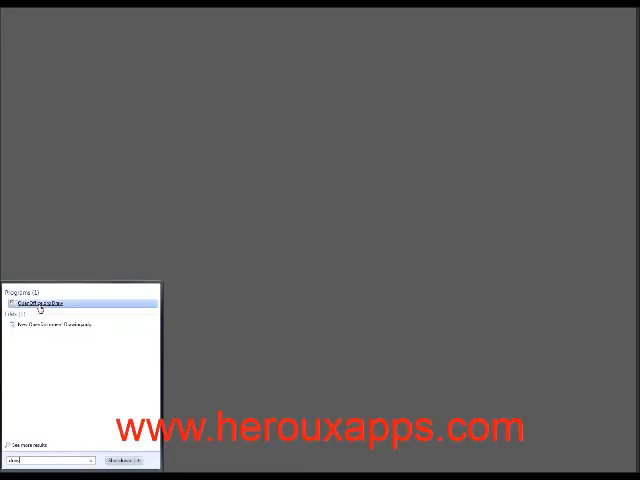
left_click(40, 300)
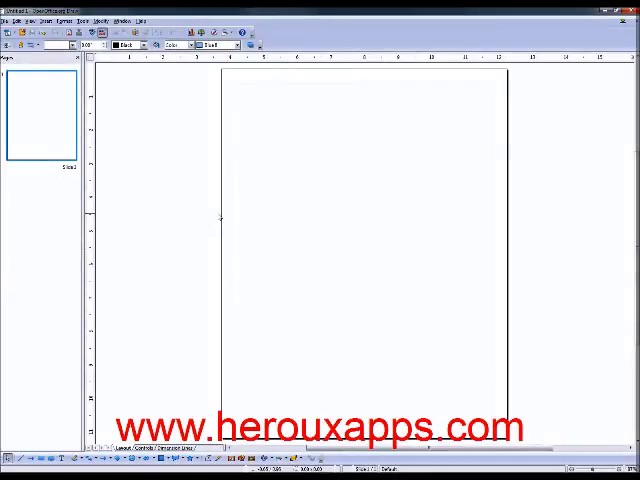
left_click(10, 16)
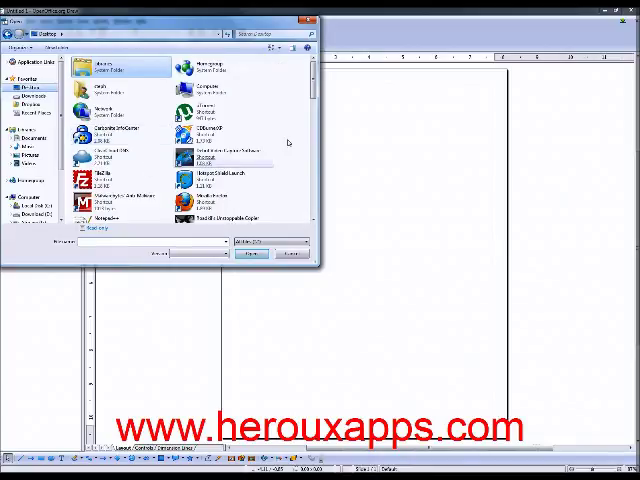
scroll("down", 3)
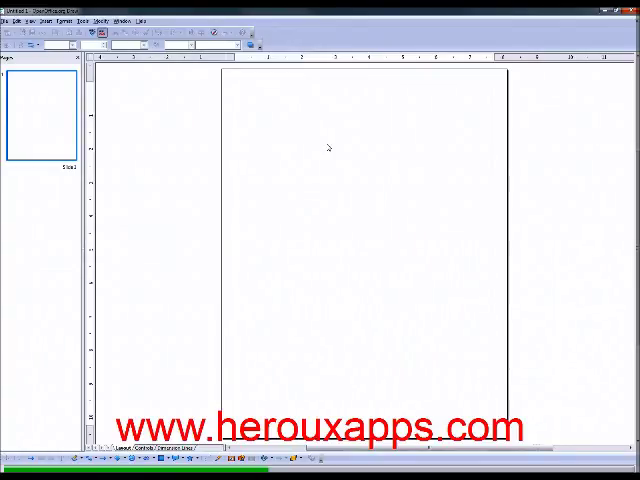
mouse_move(610, 180)
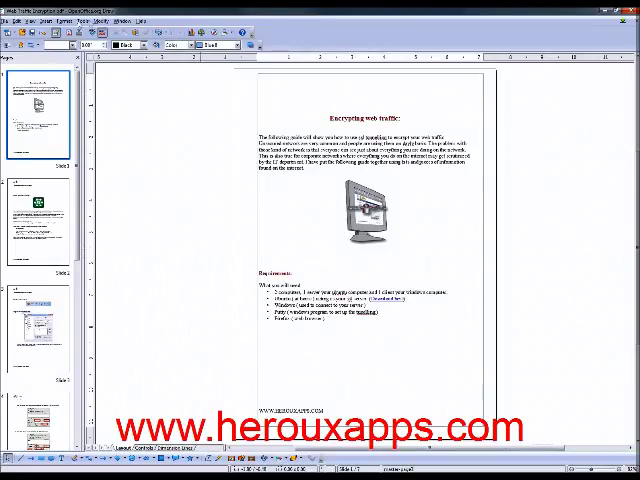
Step: Insert the new logo image from file onto the page in place of the header
left_click(28, 16)
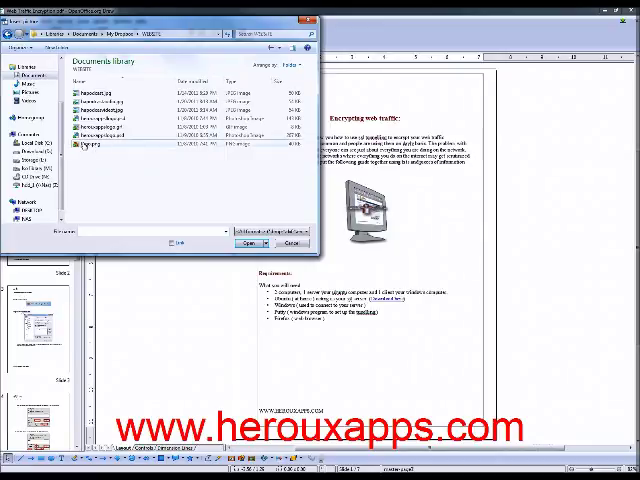
left_click(292, 244)
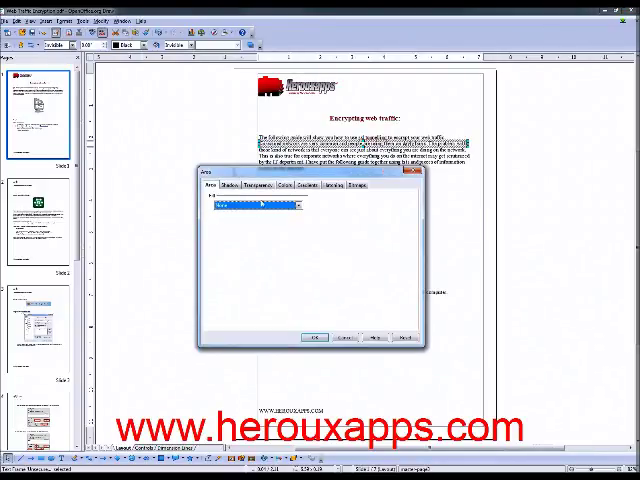
Step: Fill the rectangles over the two text lines with solid black via the Area settings
left_click(298, 204)
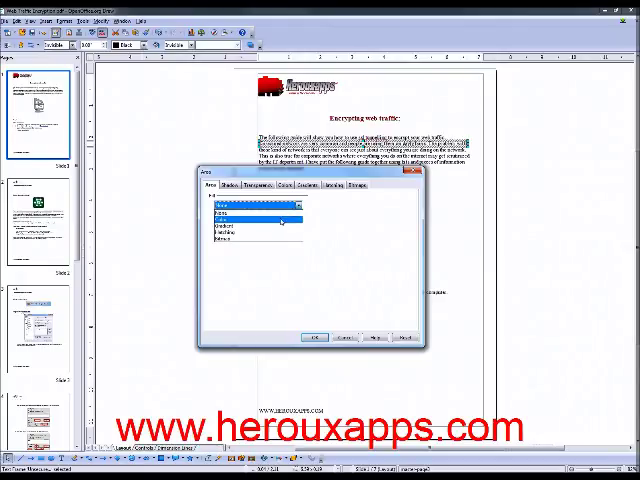
left_click(284, 216)
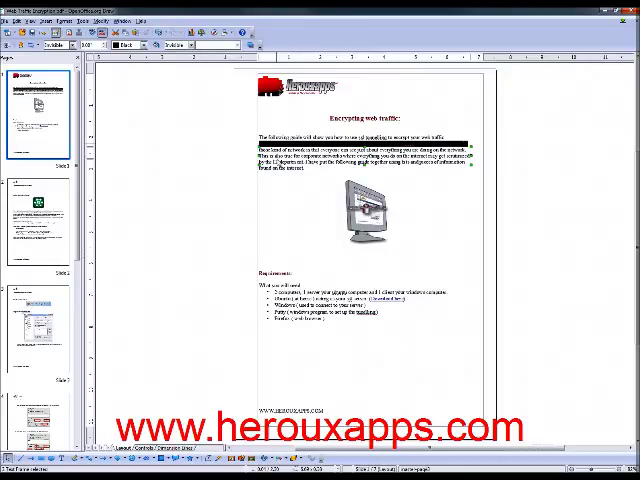
left_click(68, 16)
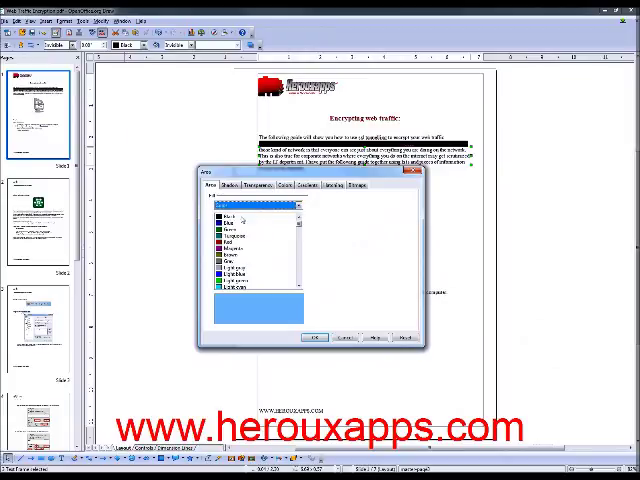
left_click(316, 336)
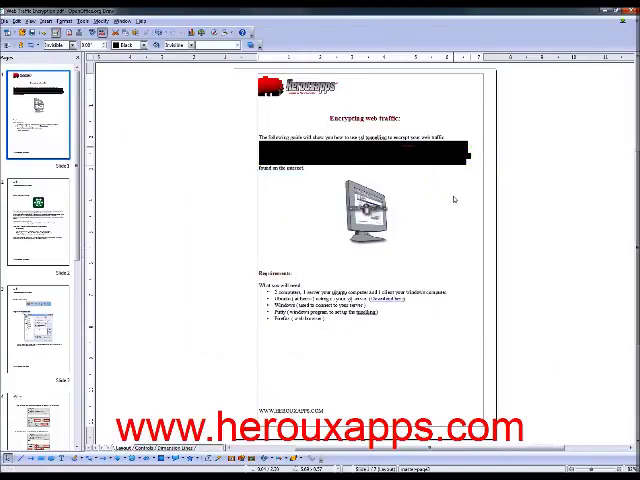